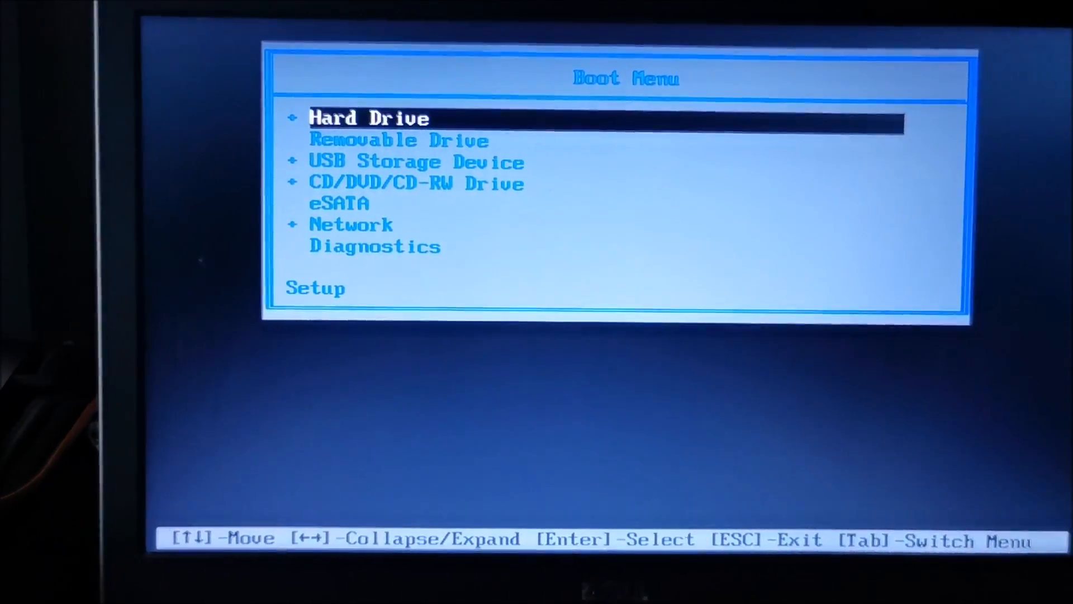
# - Select the installation media in the BIOS Boot Menu to start Windows Setup
pyautogui.press('Down')
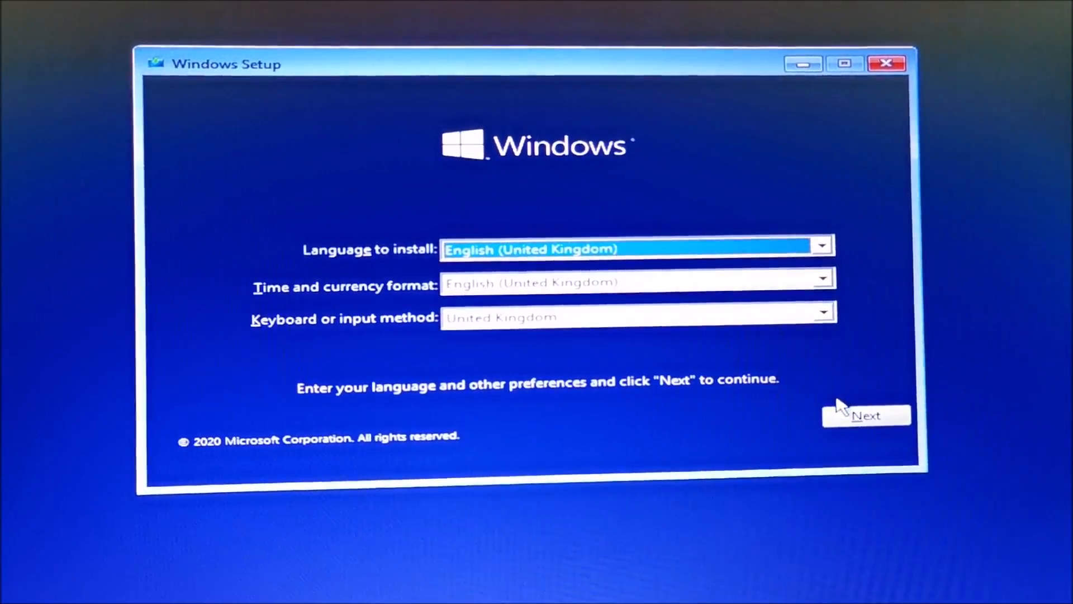
# - Accept the United Kingdom English language preferences and continue toward Start-up Repair
pyautogui.click(866, 416)
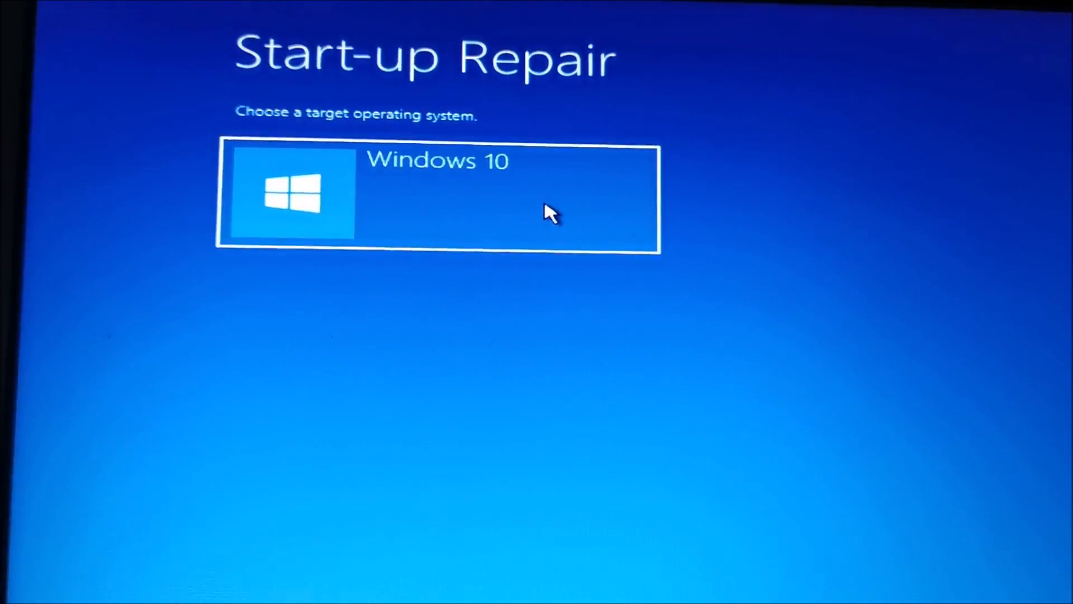
# - Run Start-up Repair on Windows 10, then go to Advanced options after it fails
pyautogui.click(439, 196)
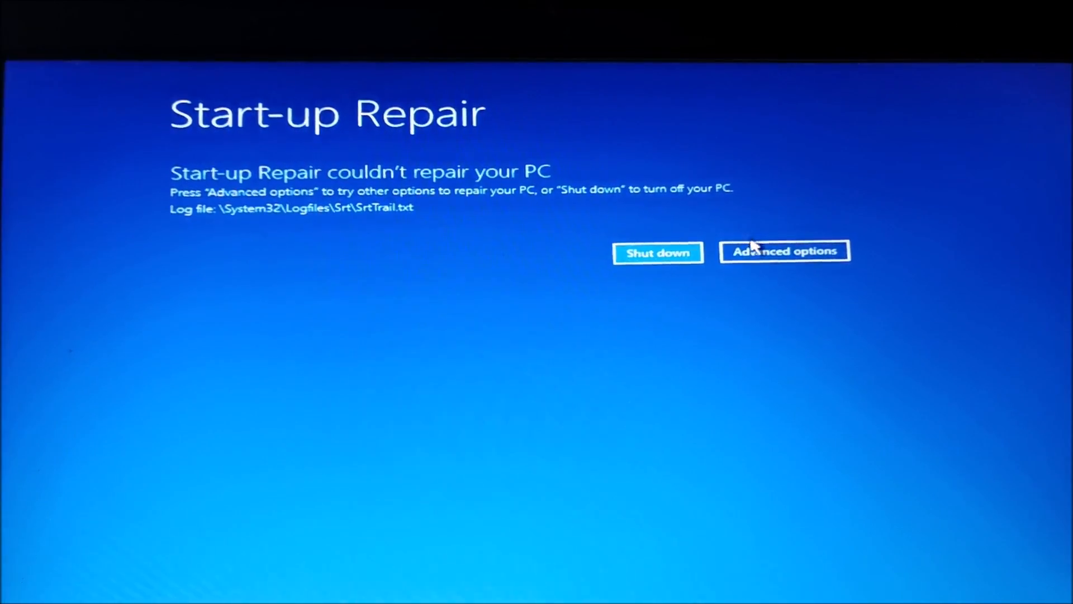
pyautogui.click(784, 251)
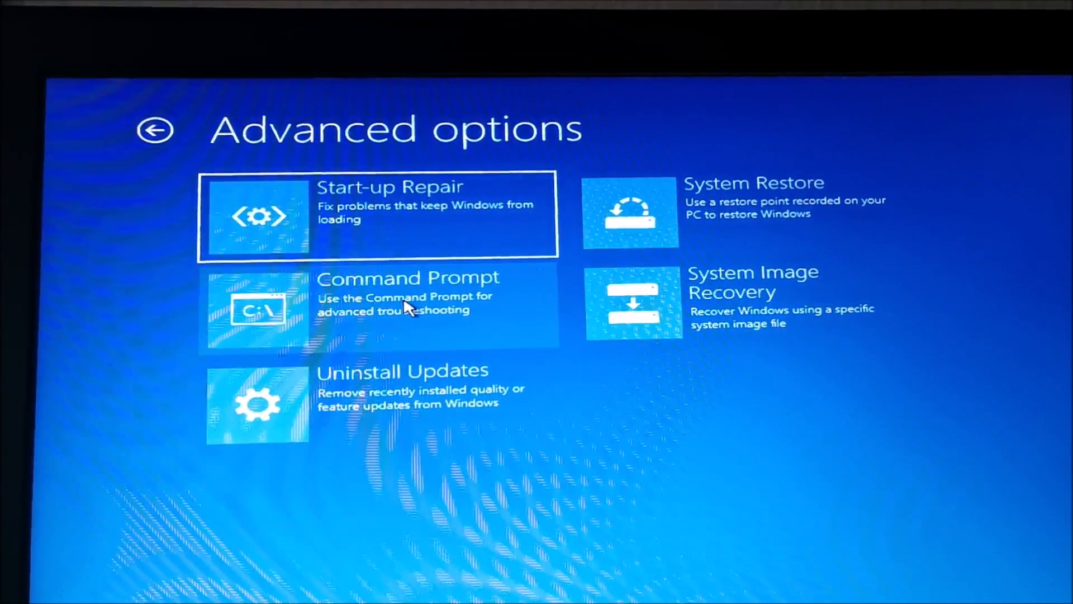
# - Launch the administrator Command Prompt from Advanced options
pyautogui.click(407, 304)
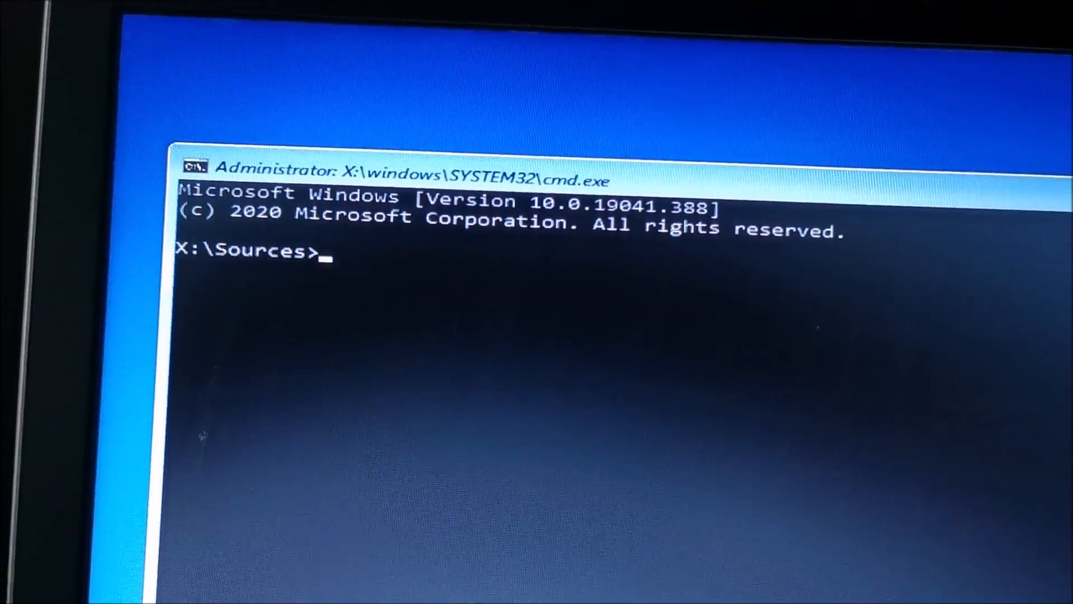
# - List bootrec help with bootrec /?, then run bootrec /fixboot, which returns Access is denied
pyautogui.write('bootrec')
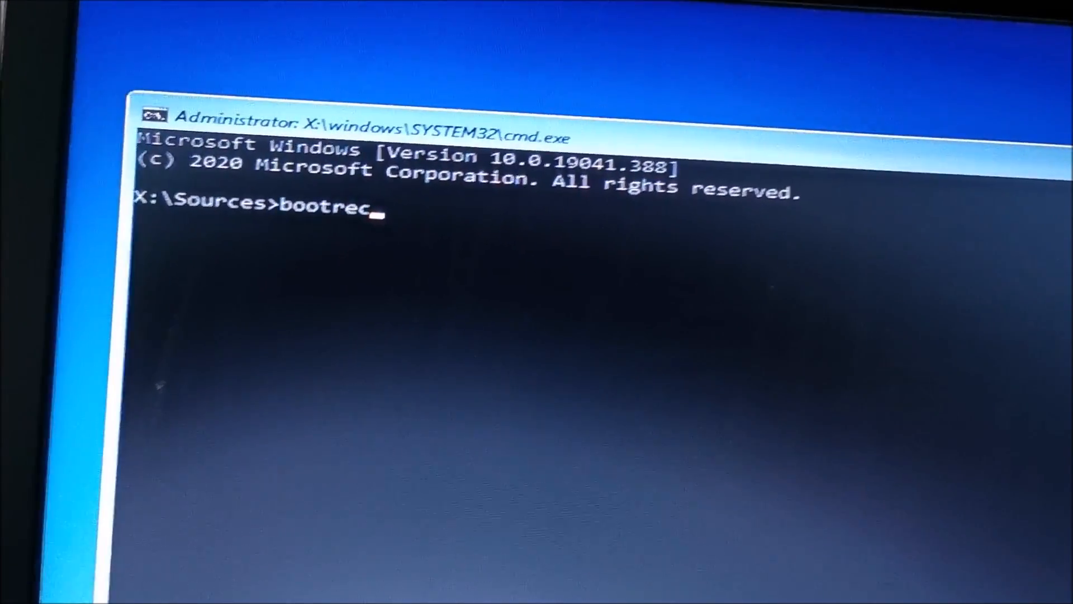
pyautogui.write('/?')
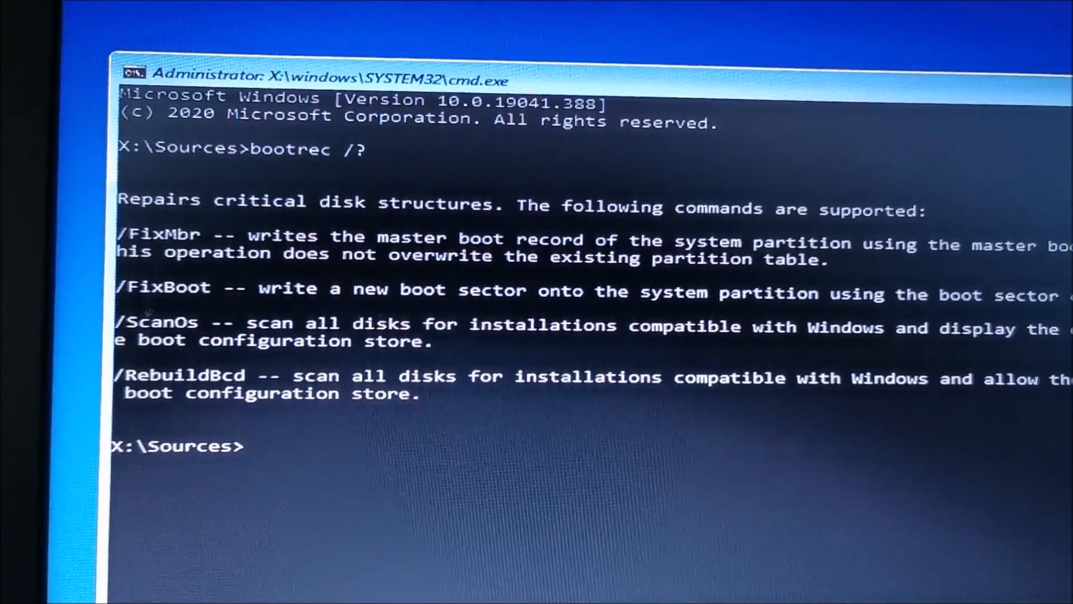
pyautogui.write('bootrec /')
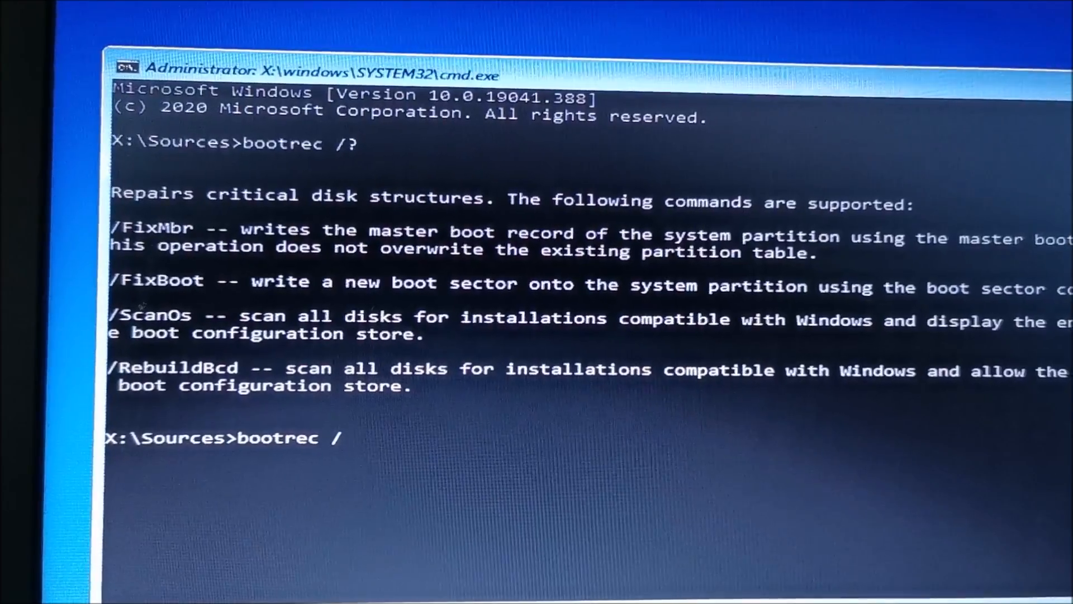
pyautogui.write('fi')
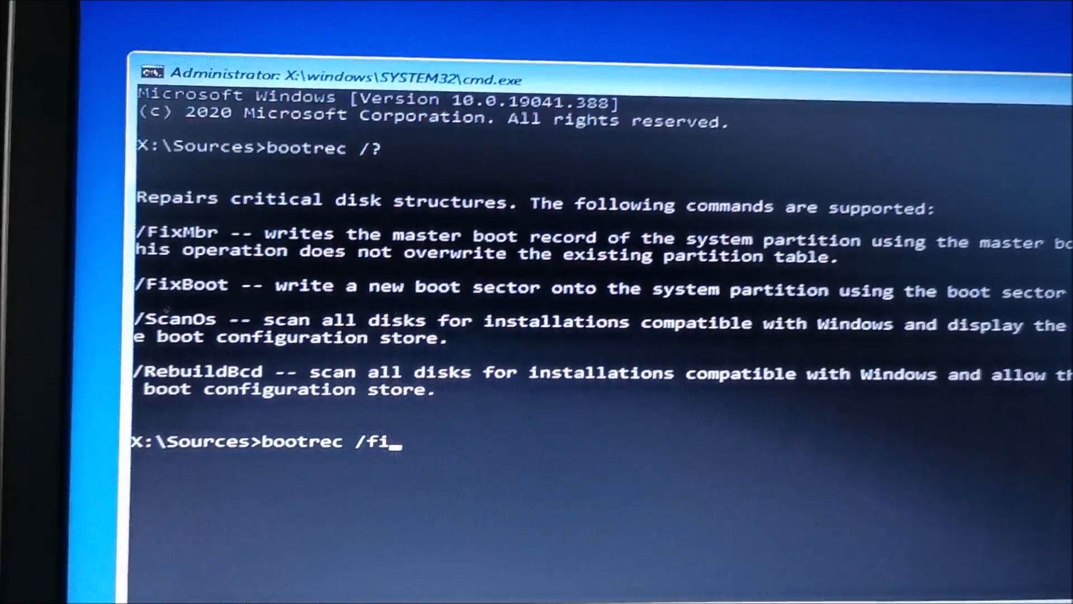
pyautogui.write('xboot')
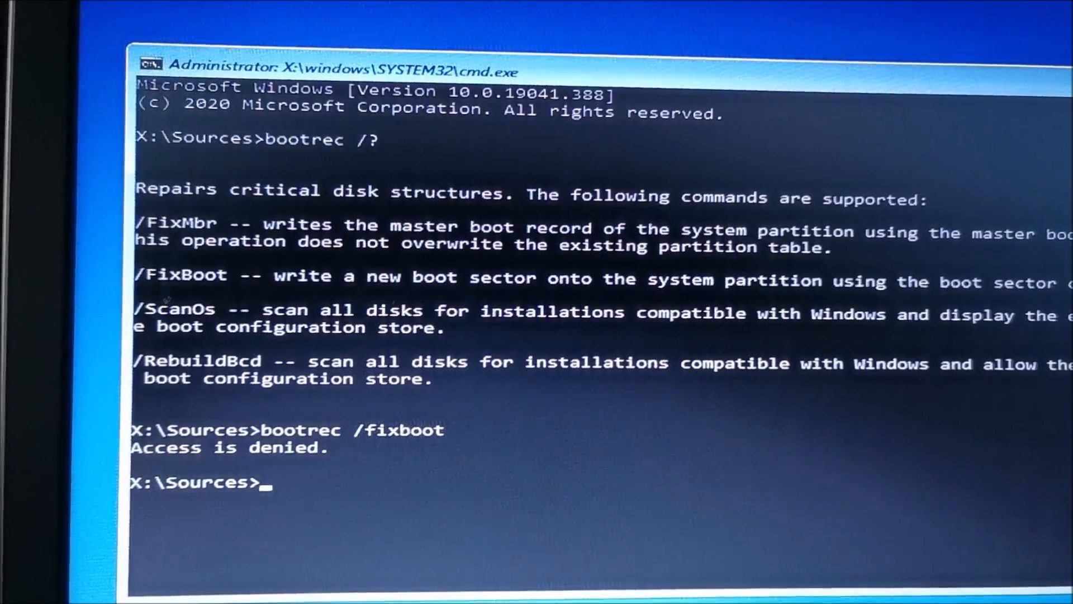
# - Run bootrec /rebuildbcd and answer 'y' to add E:\Windows to the boot list
pyautogui.write('b')
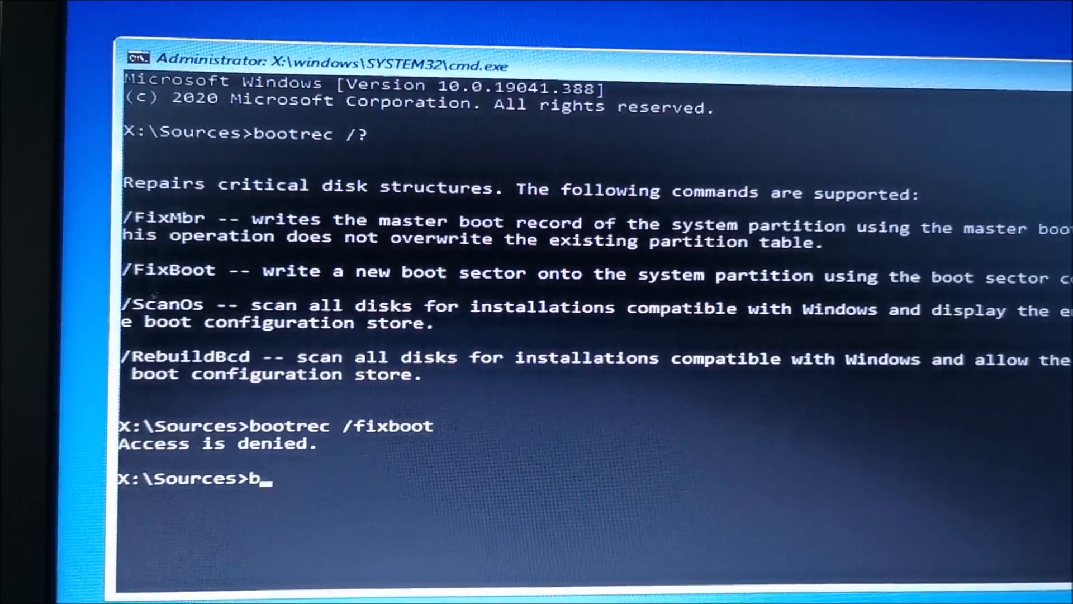
pyautogui.write('ootrec /')
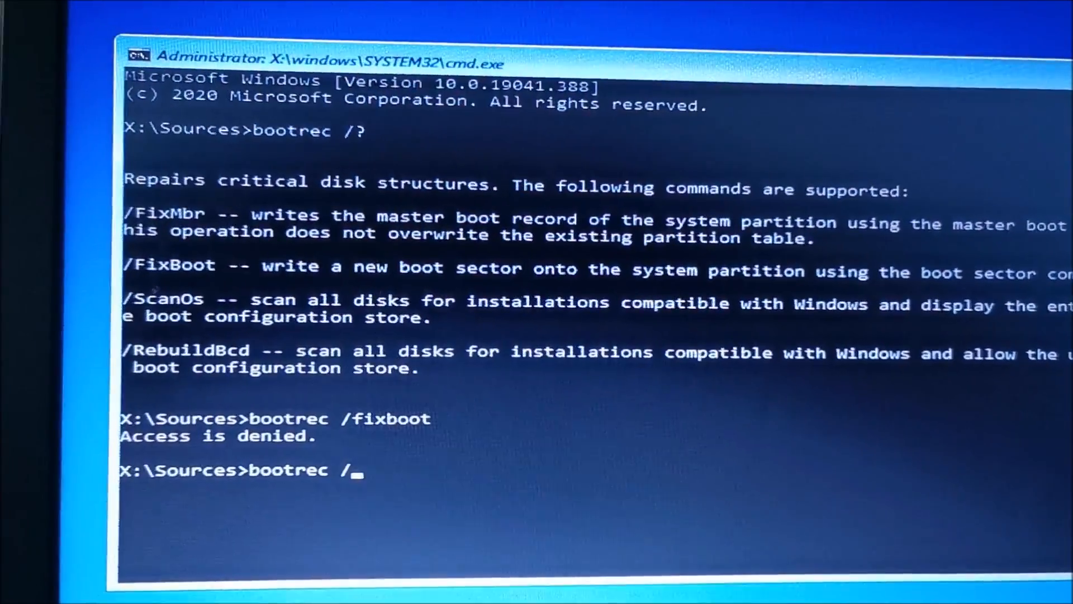
pyautogui.write('re')
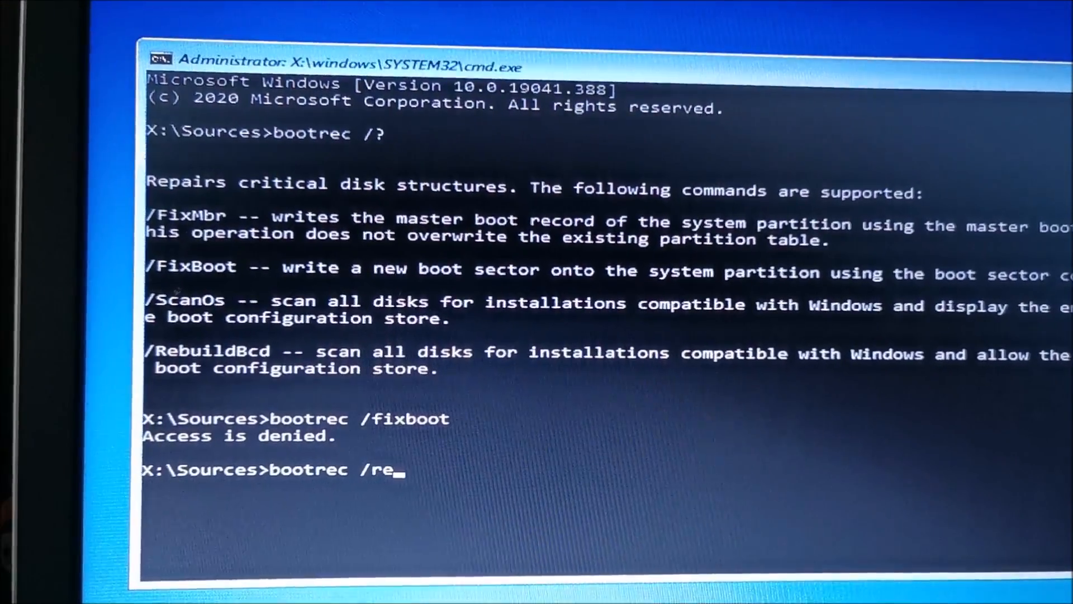
pyautogui.write('buildb')
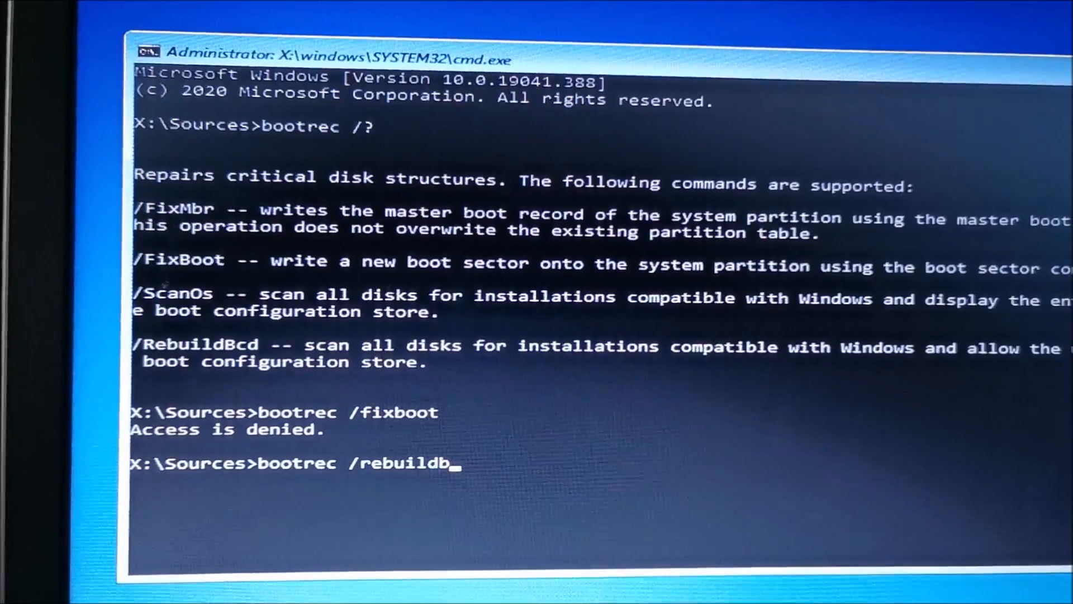
pyautogui.press('enter')
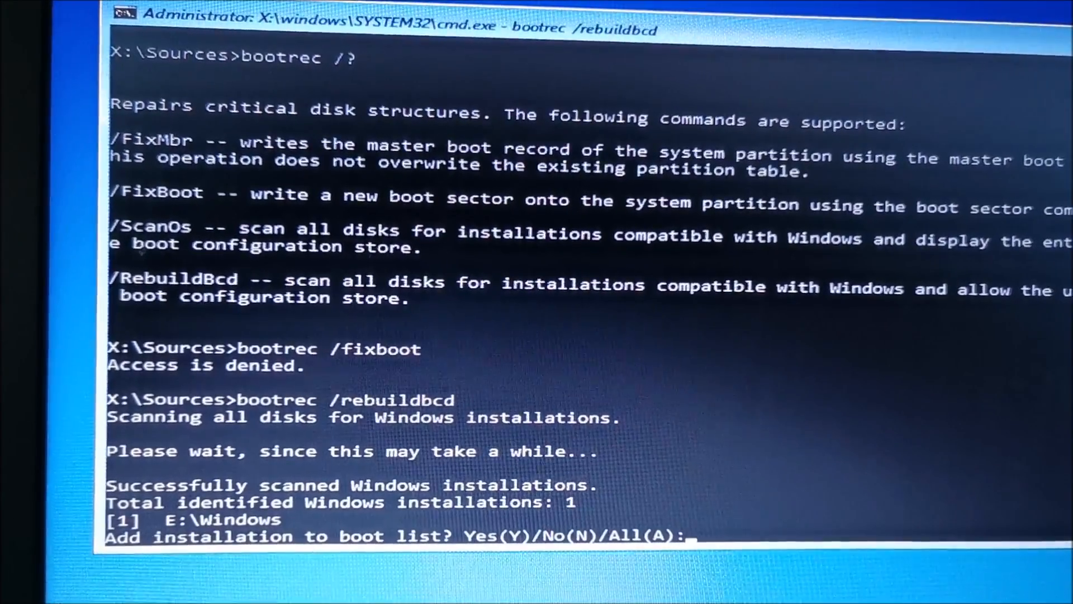
pyautogui.write('y')
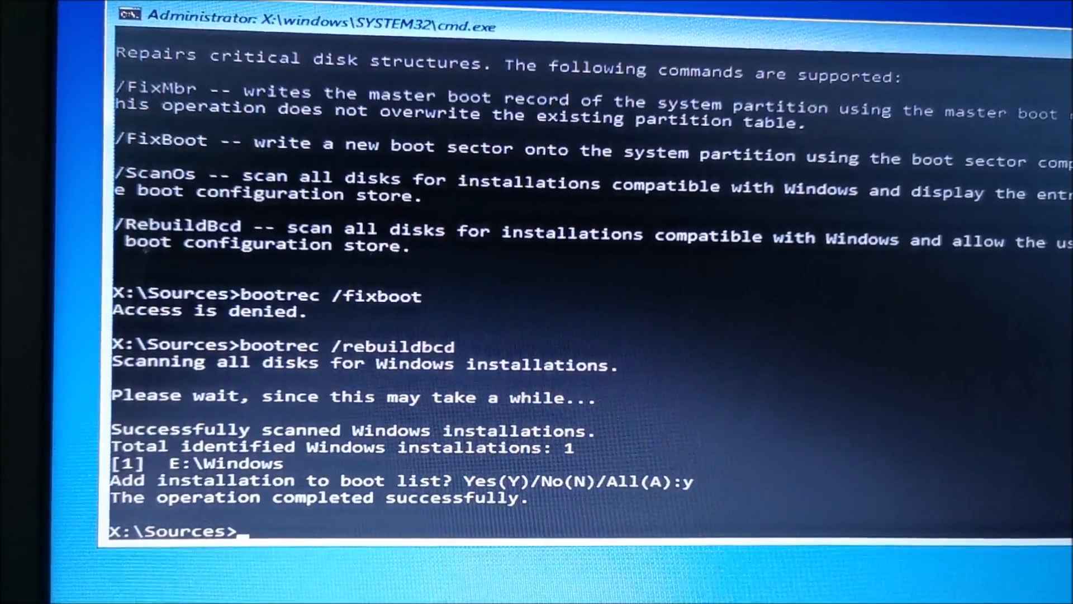
# - Retry bootrec /fixboot, which is denied again
pyautogui.write('bootrec')
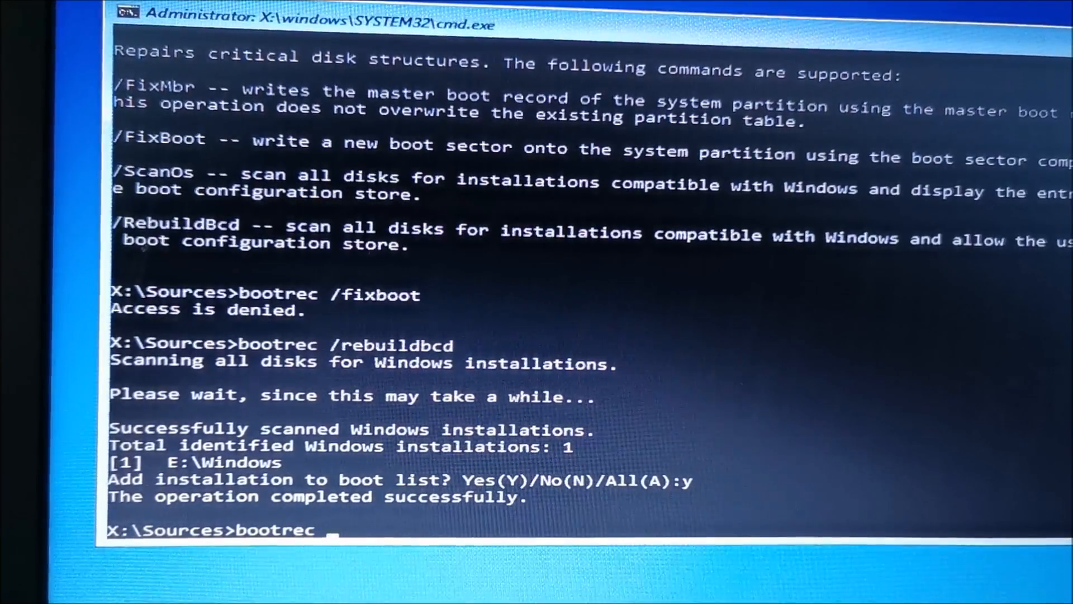
pyautogui.write('/r')
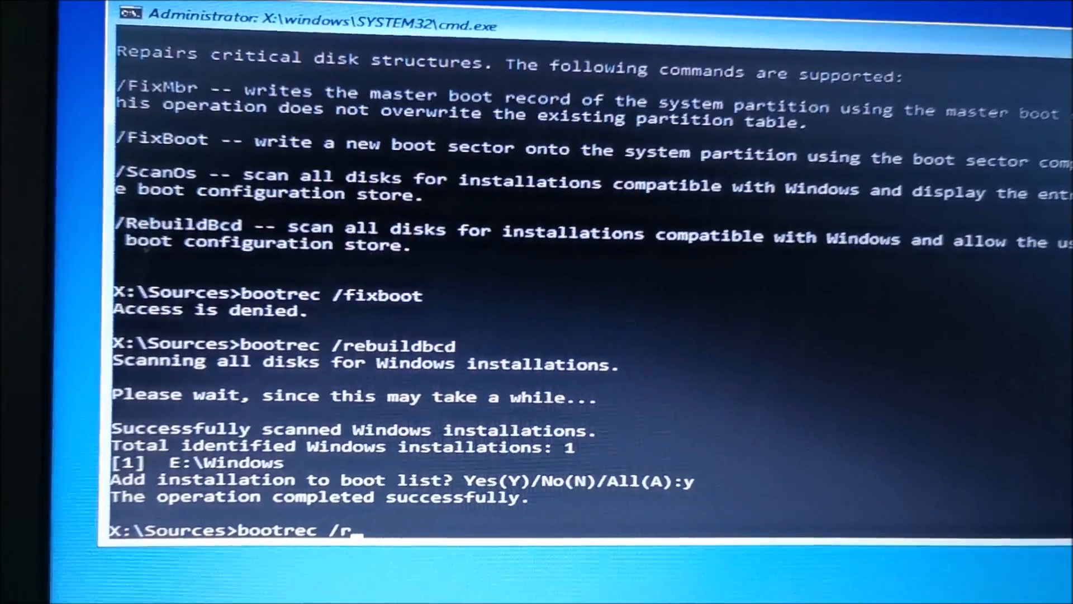
pyautogui.write('fixboot')
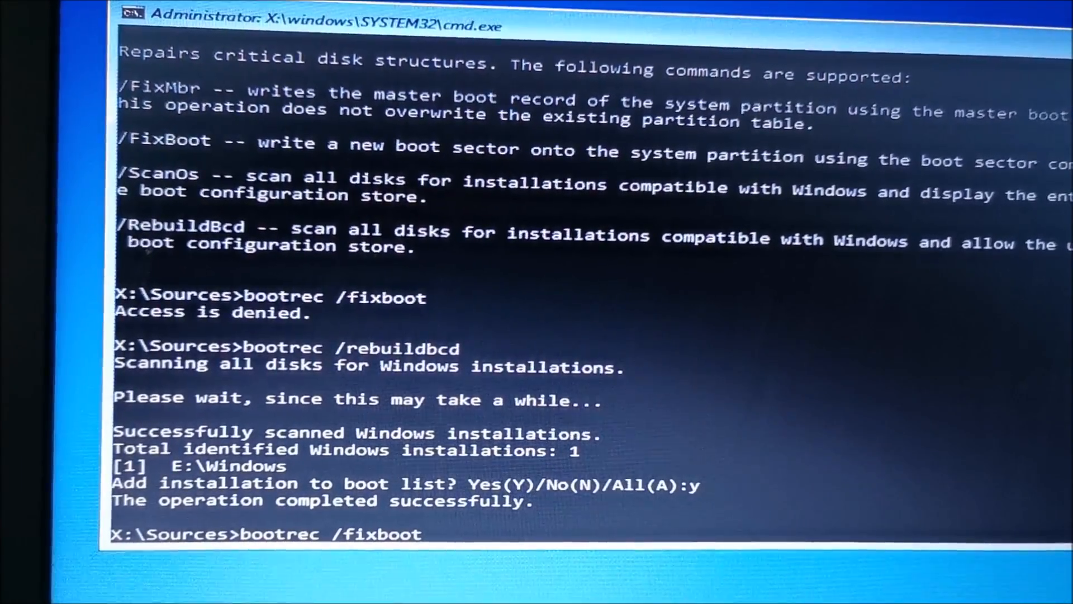
pyautogui.press('Enter')
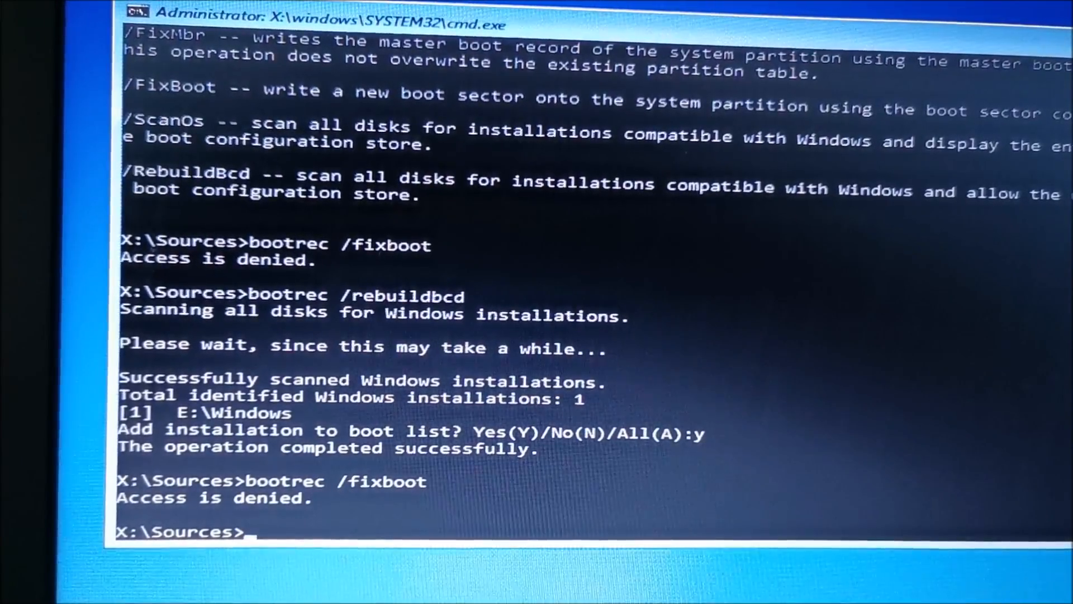
# - Run bootrec /fixmbr, which completes successfully
pyautogui.write('b')
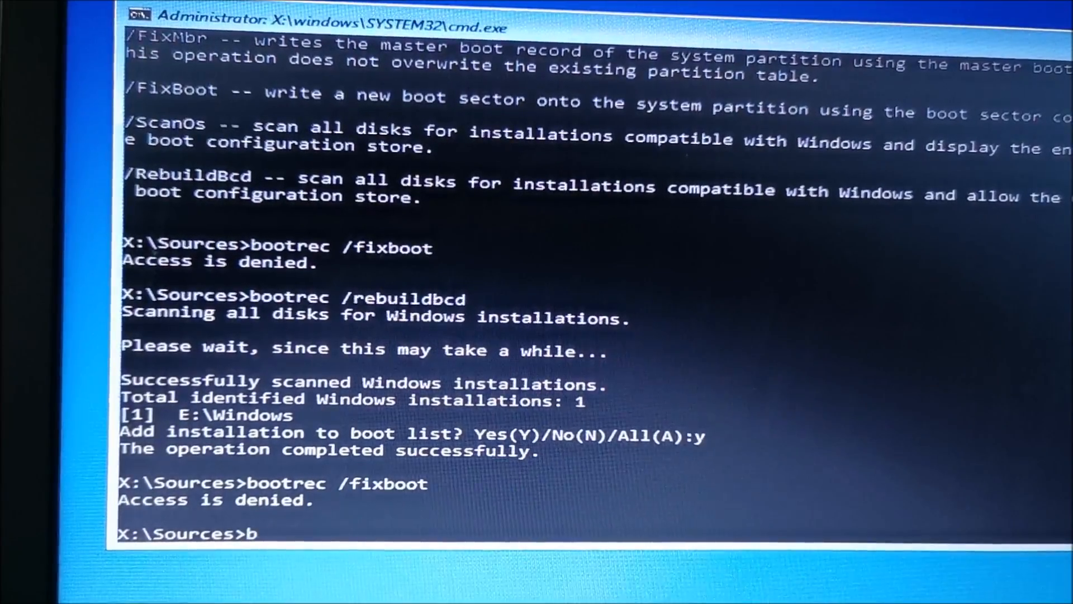
pyautogui.write('ootrec /')
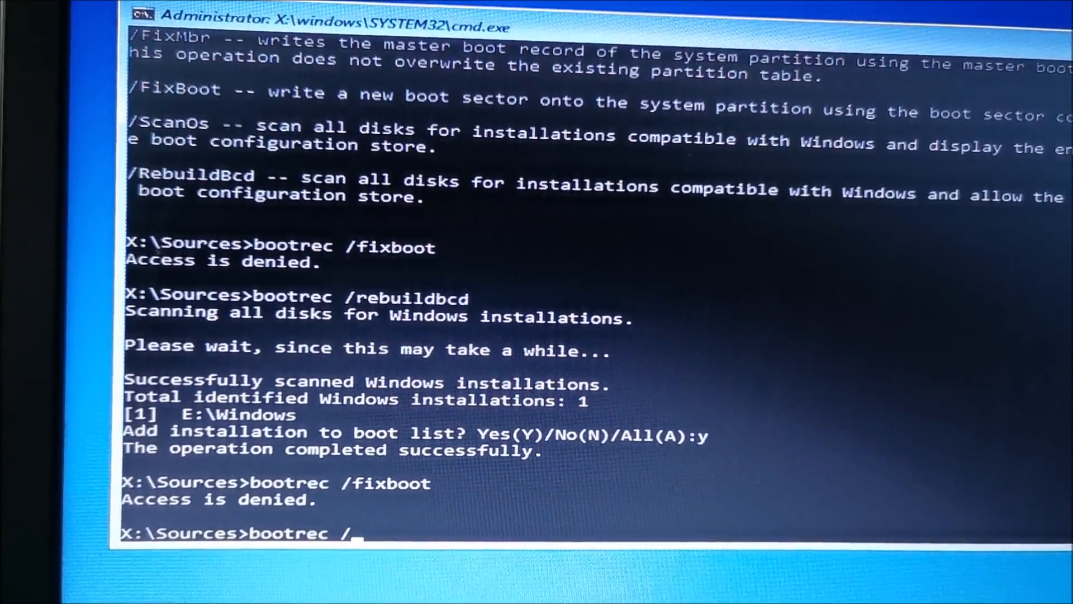
pyautogui.write('fix')
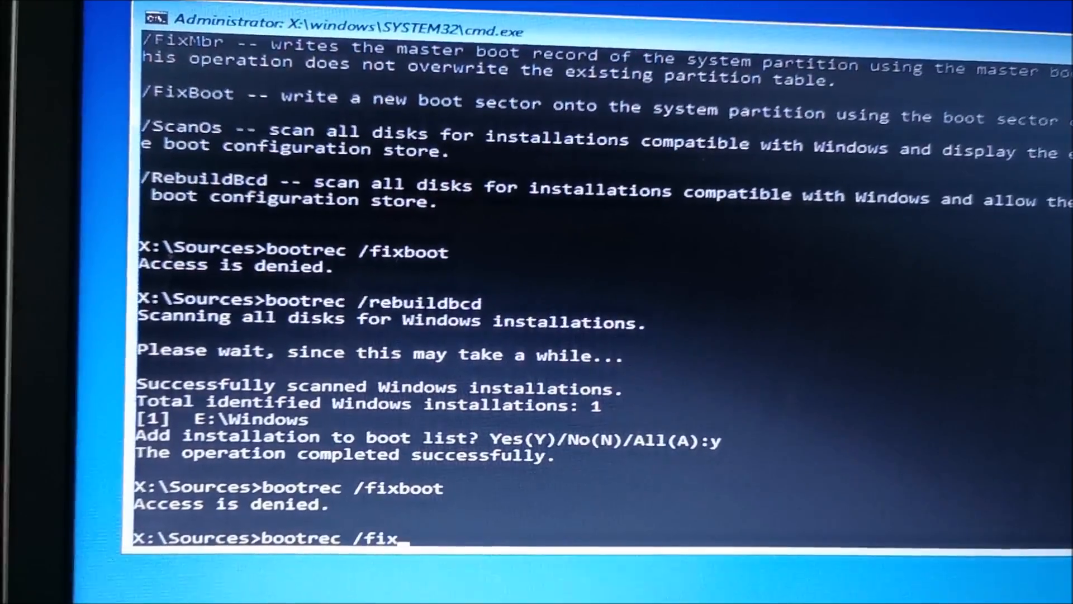
pyautogui.write('mbr')
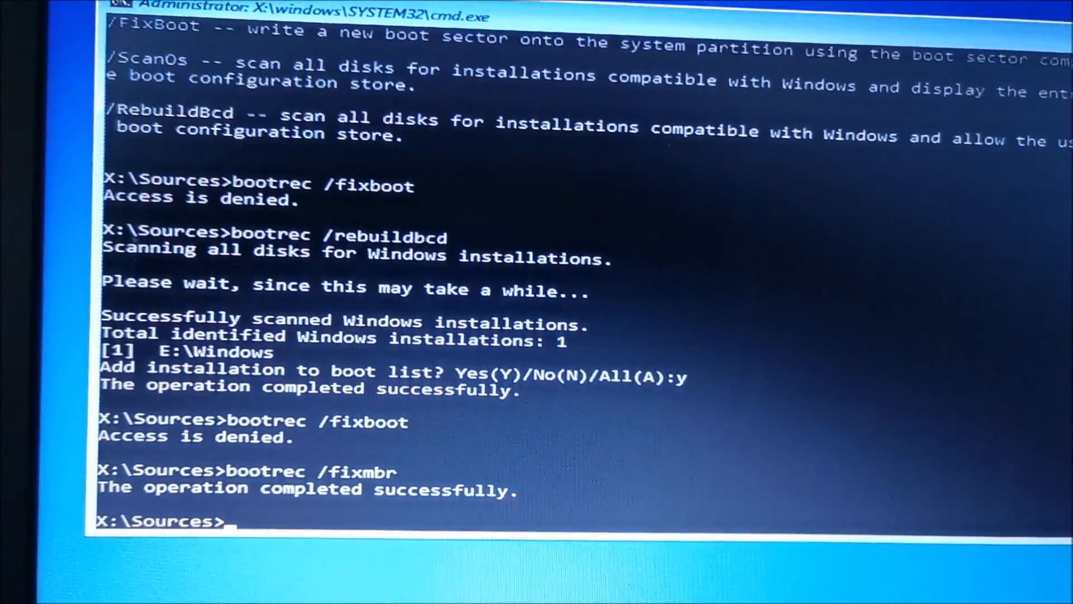
# - Run bootrec /scanos to scan for Windows installations
pyautogui.write('bootrec')
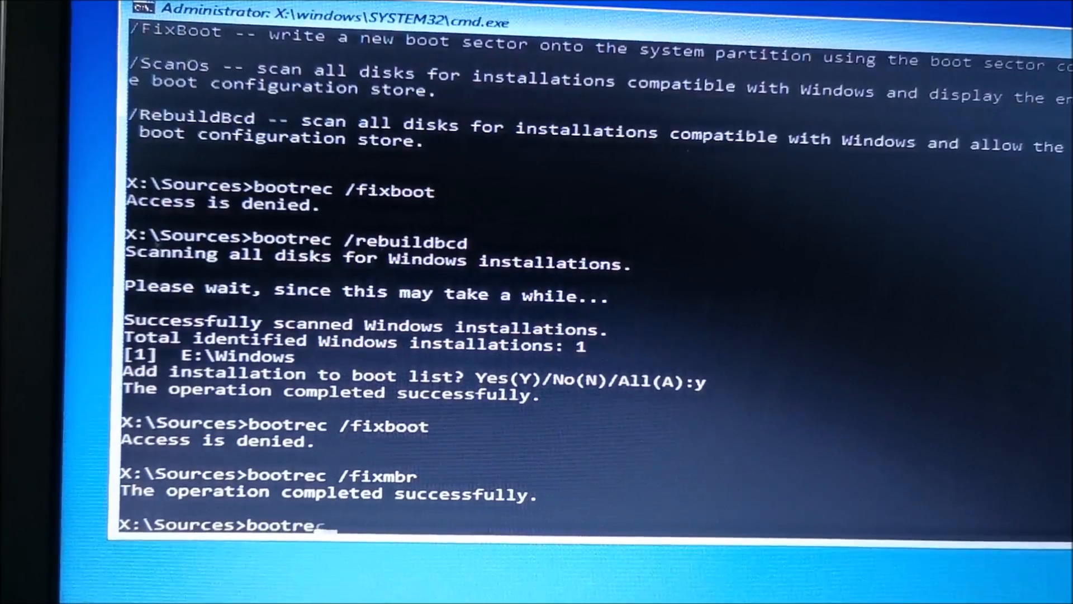
pyautogui.write('/sc')
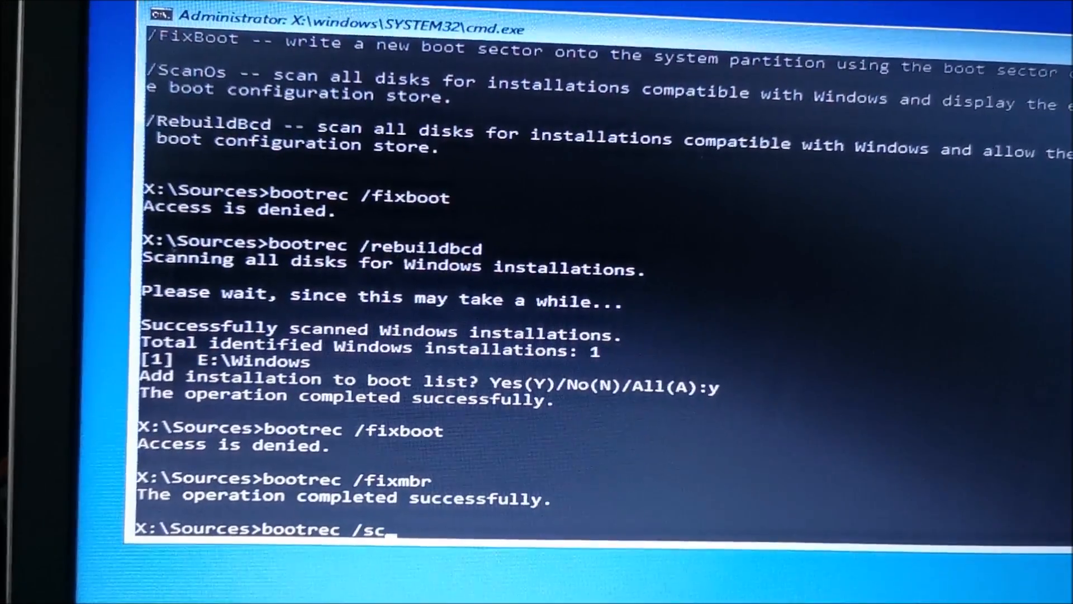
pyautogui.write('anos')
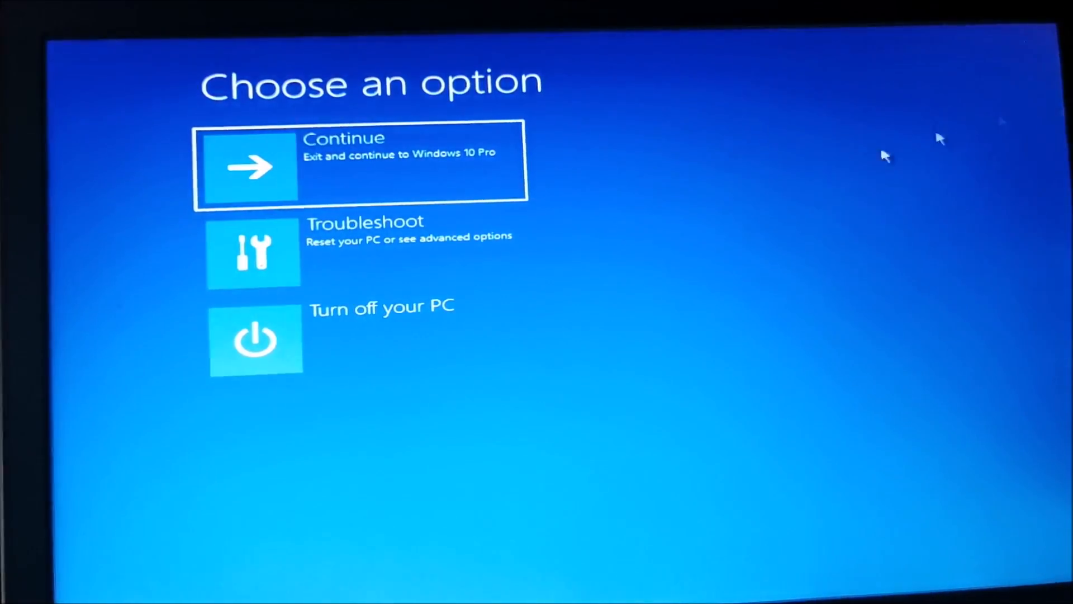
pyautogui.moveTo(420, 315)
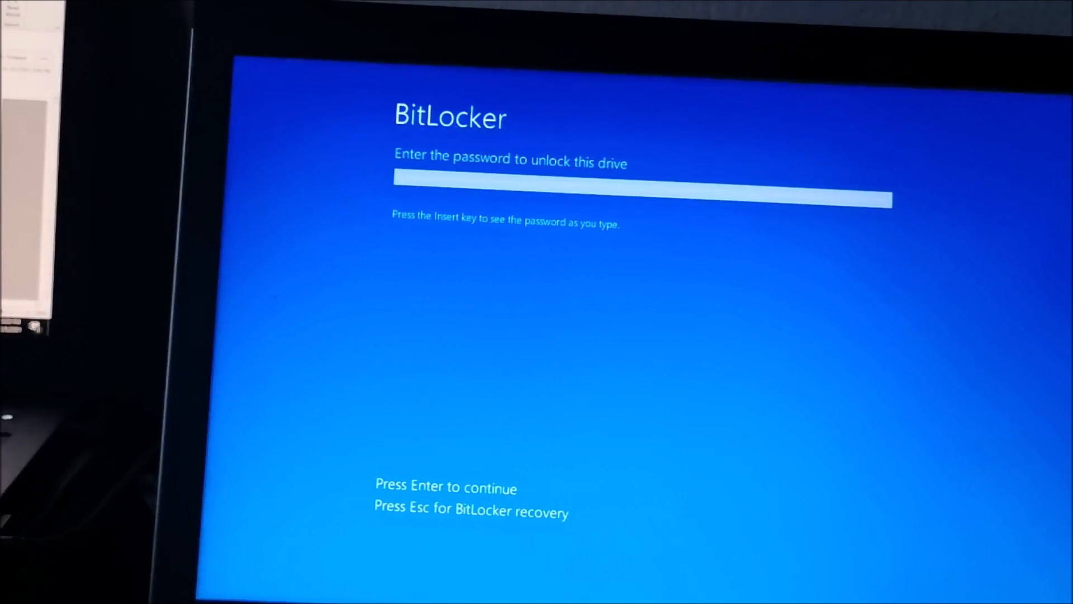
# - Enter the BitLocker password to unlock the drive so Windows boots
pyautogui.write('•')
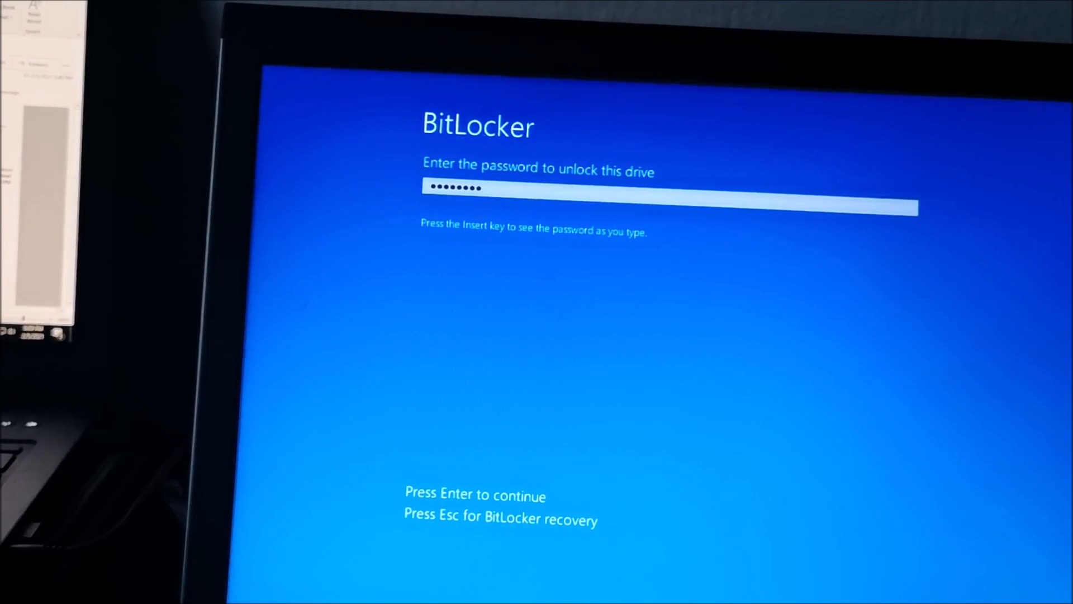
pyautogui.press('enter')
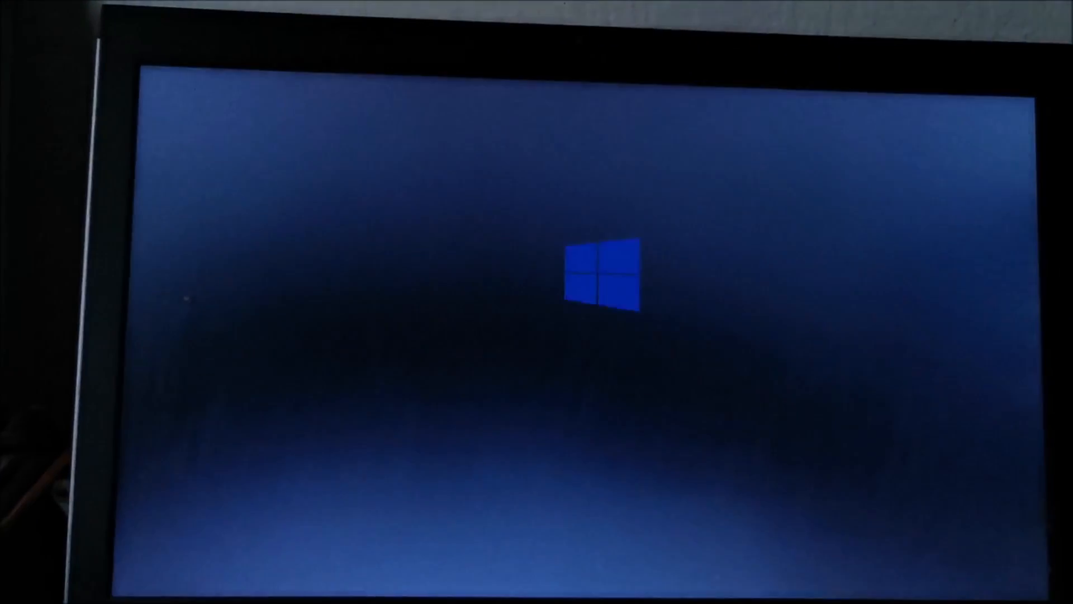